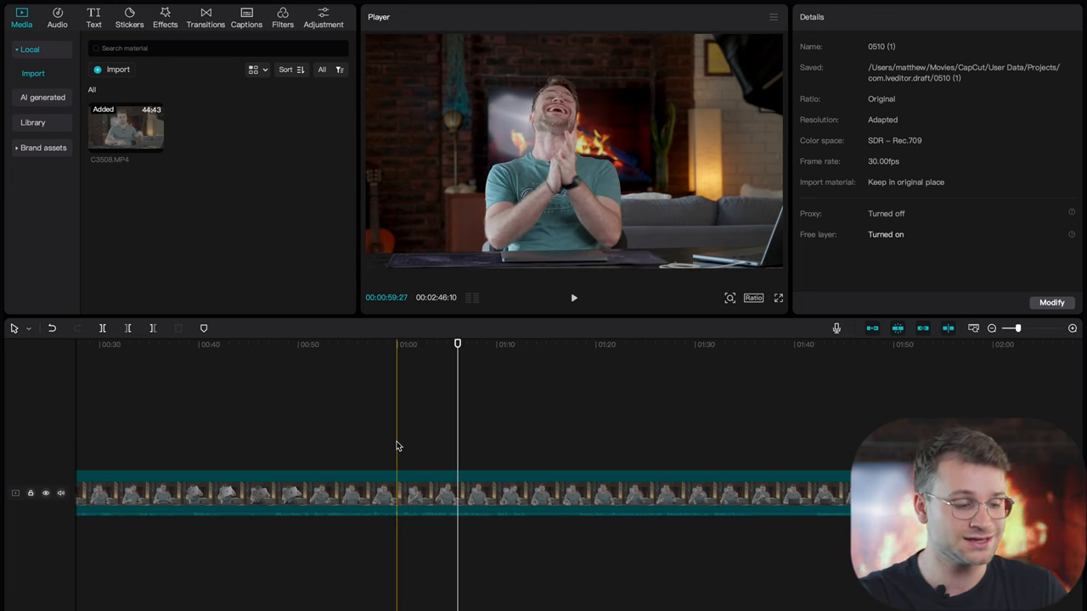
- Preview the interview footage at 2x speed, then stop playback about 15 seconds in
{"action": "key", "text": "l"}
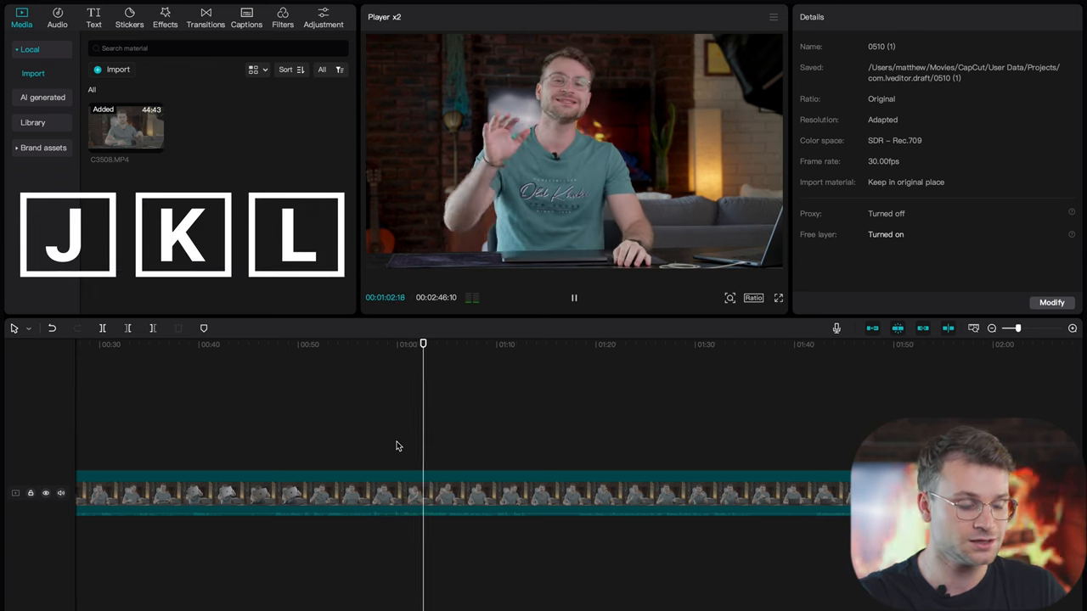
{"action": "left_click", "coordinate": [574, 297]}
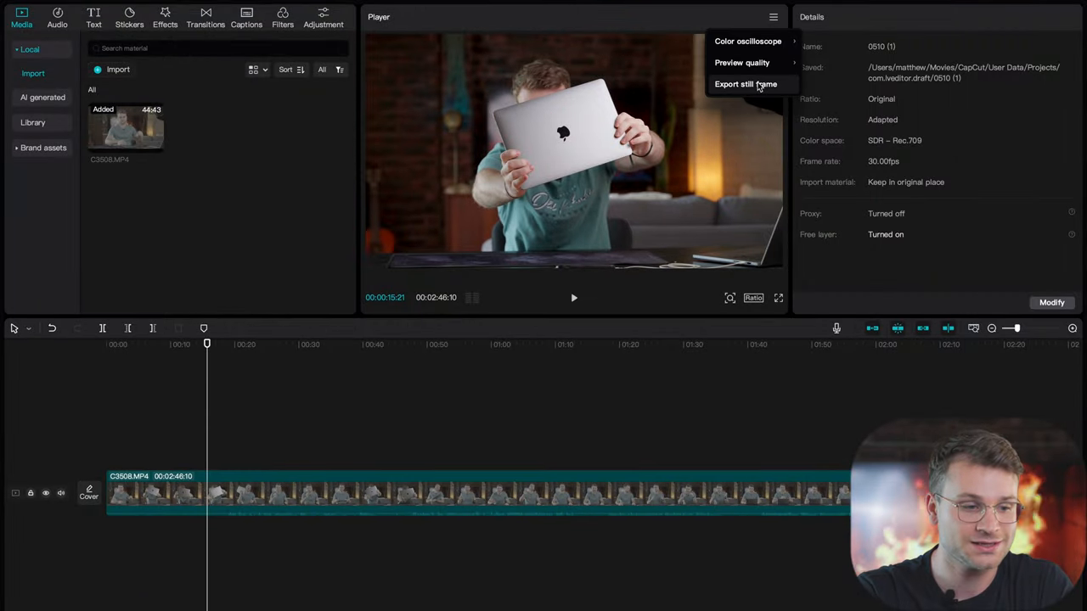
- Export the current laptop frame as a 4K PNG still, imported into the project
{"action": "left_click", "coordinate": [745, 84]}
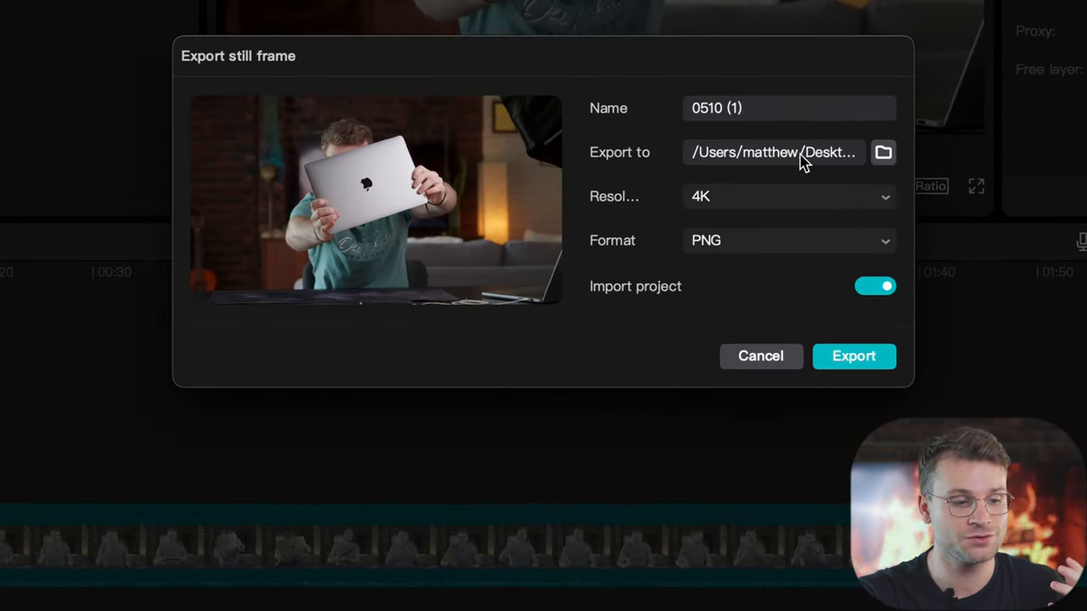
{"action": "left_click", "coordinate": [788, 240]}
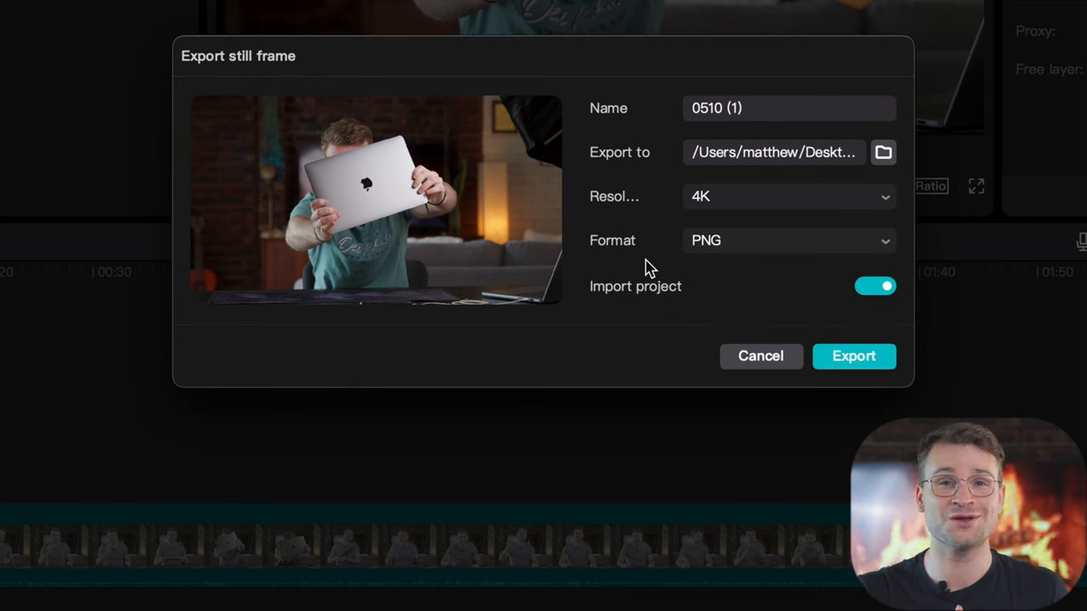
{"action": "left_click", "coordinate": [854, 356]}
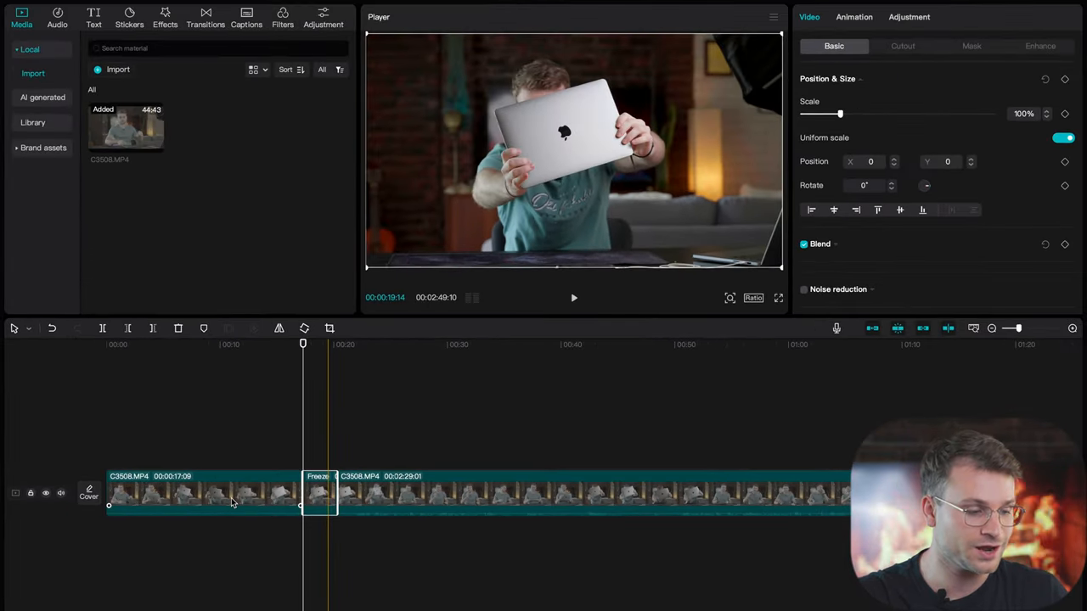
- Stretch the Freeze segment's right edge longer, then drag it back shorter
{"action": "left_click_drag", "start_coordinate": [333, 496], "coordinate": [671, 496]}
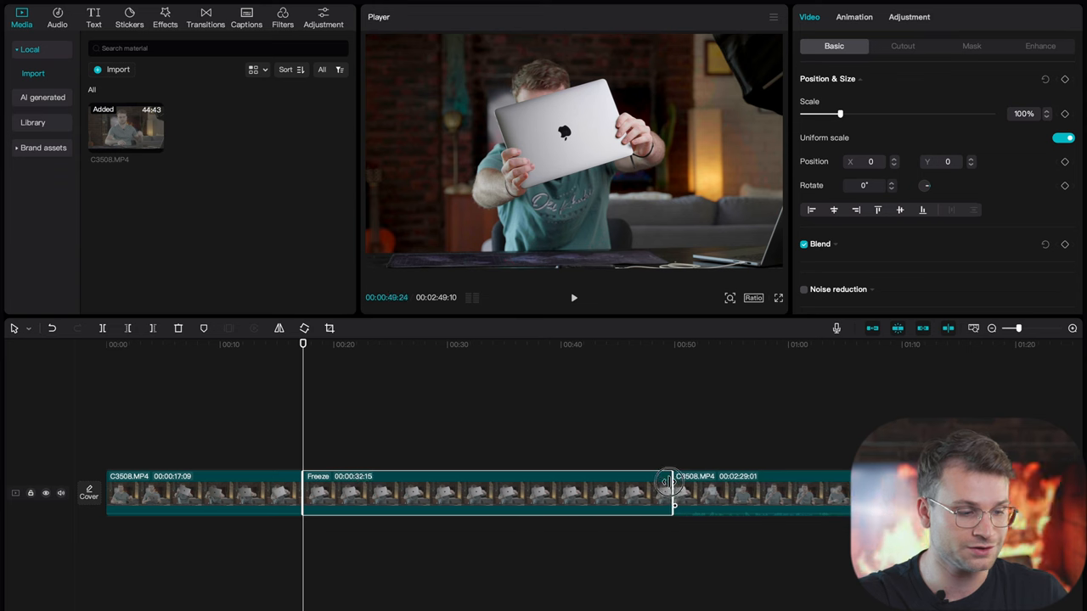
{"action": "left_click_drag", "start_coordinate": [670, 484], "coordinate": [356, 488]}
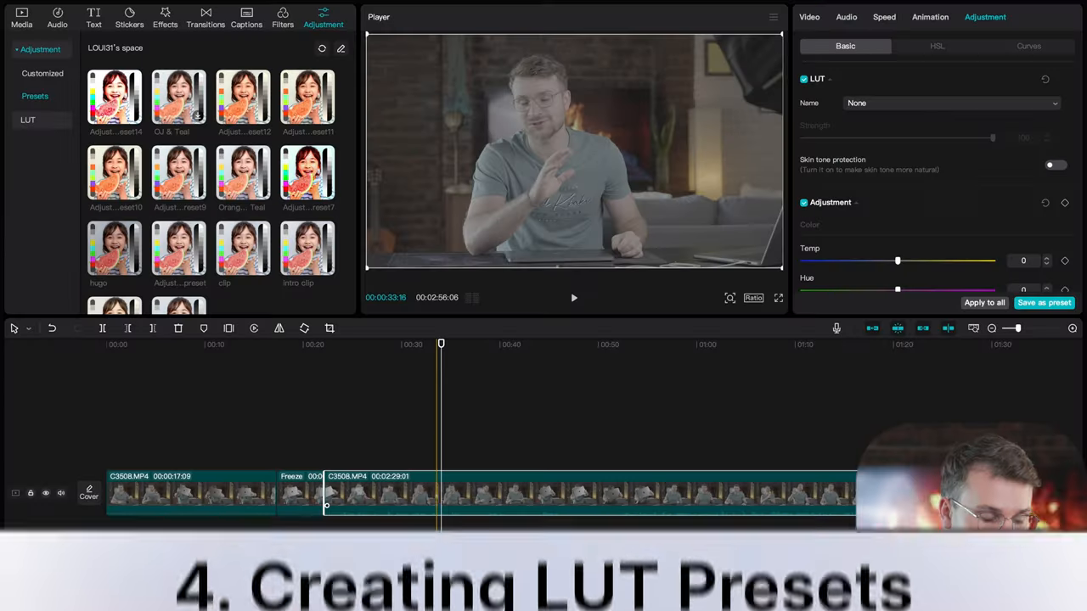
- Grade with Temp 10, Brightness 13, Contrast 14, save as preset, and add it as adjustment layer
{"action": "left_click", "coordinate": [950, 103]}
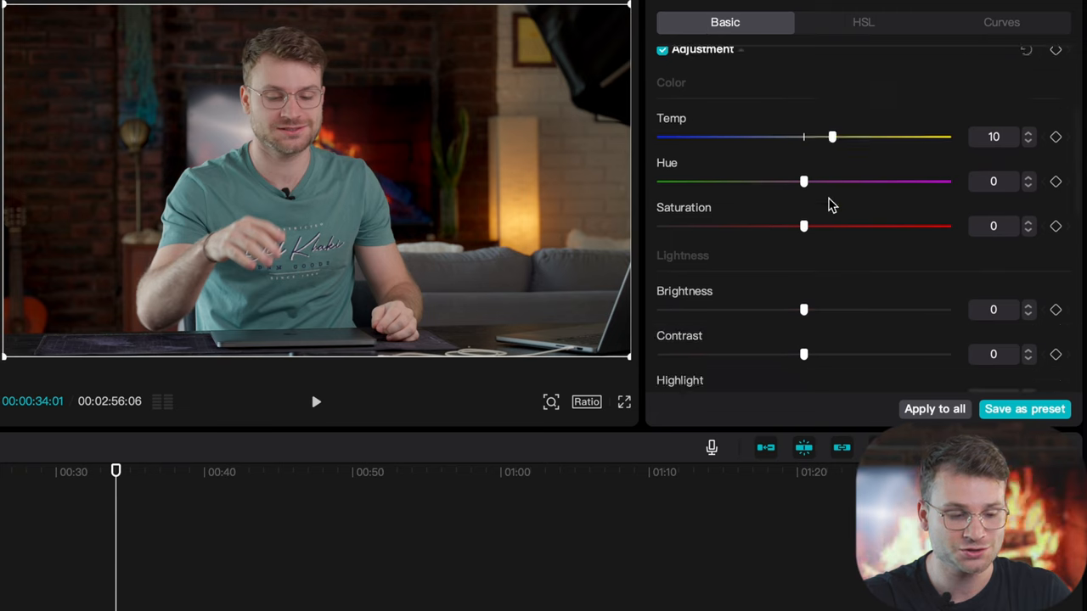
{"action": "scroll", "scroll_direction": "down", "scroll_amount": 3}
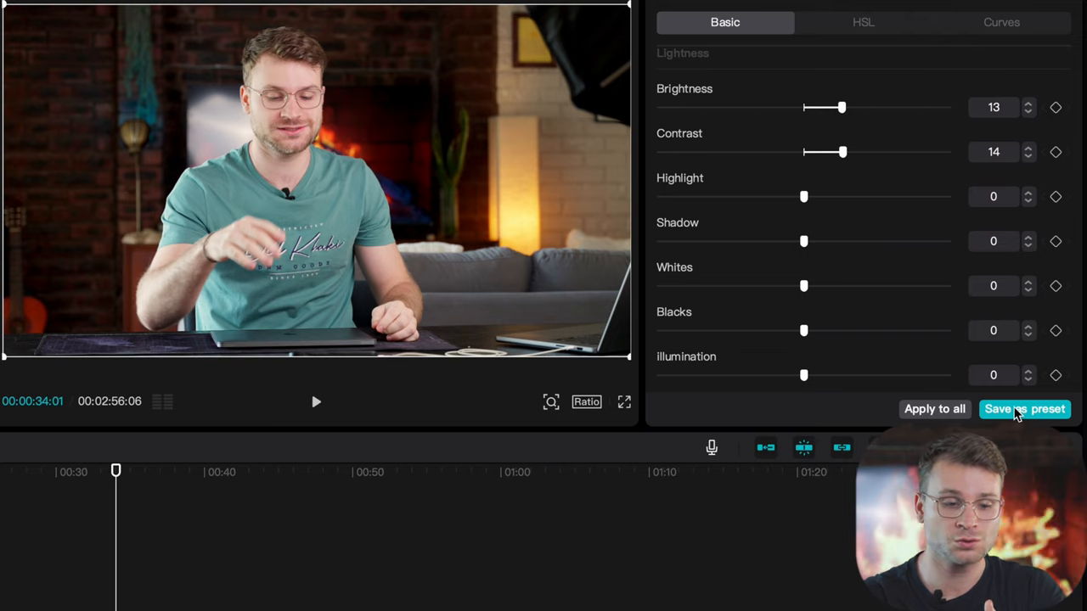
{"action": "left_click", "coordinate": [1025, 408]}
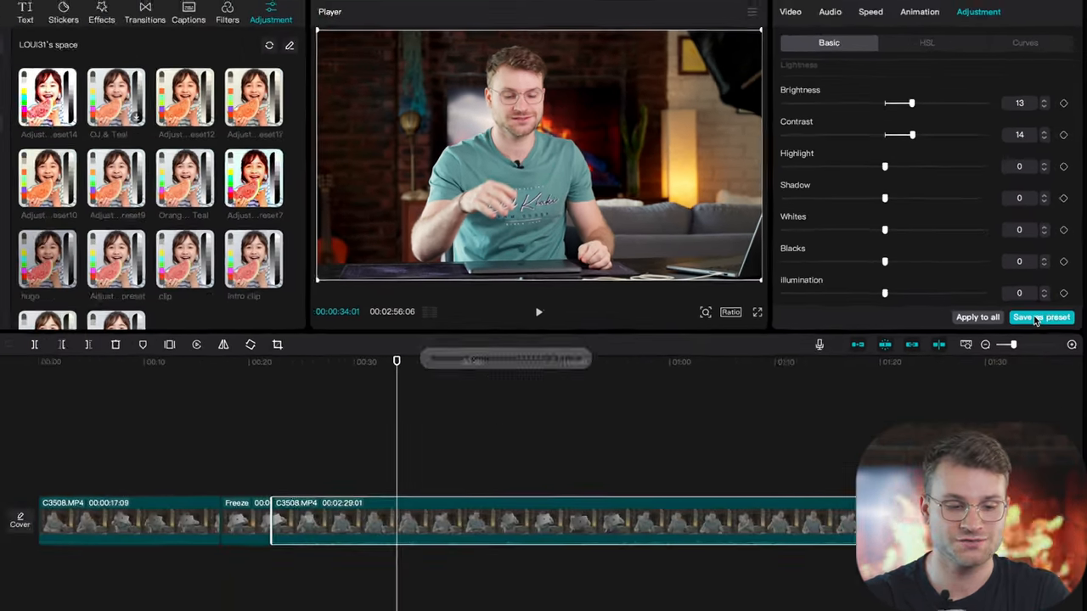
{"action": "left_click", "coordinate": [1041, 316]}
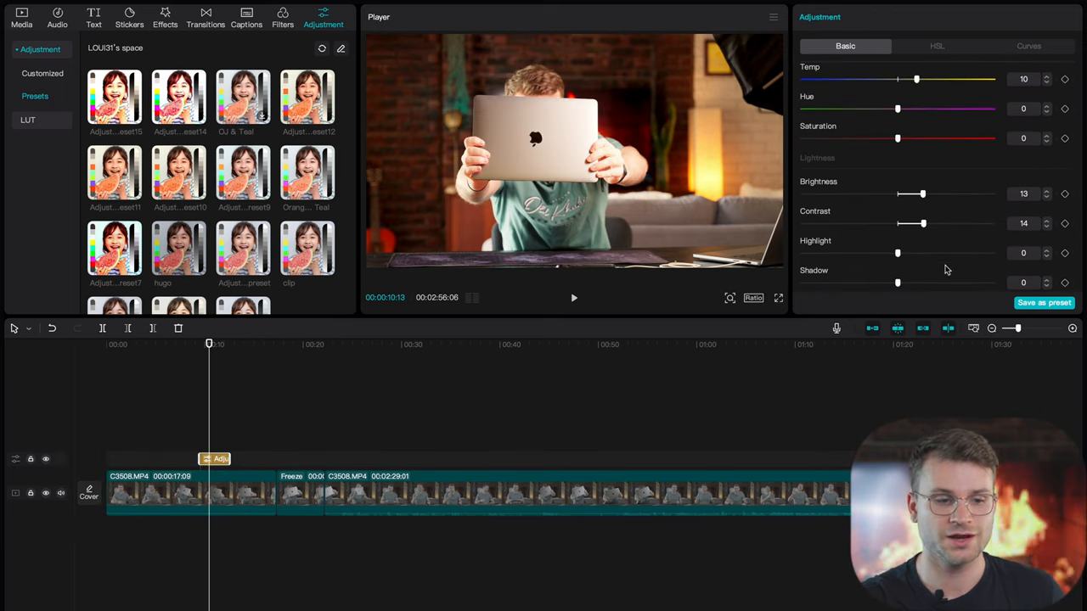
{"action": "mouse_move", "coordinate": [928, 205]}
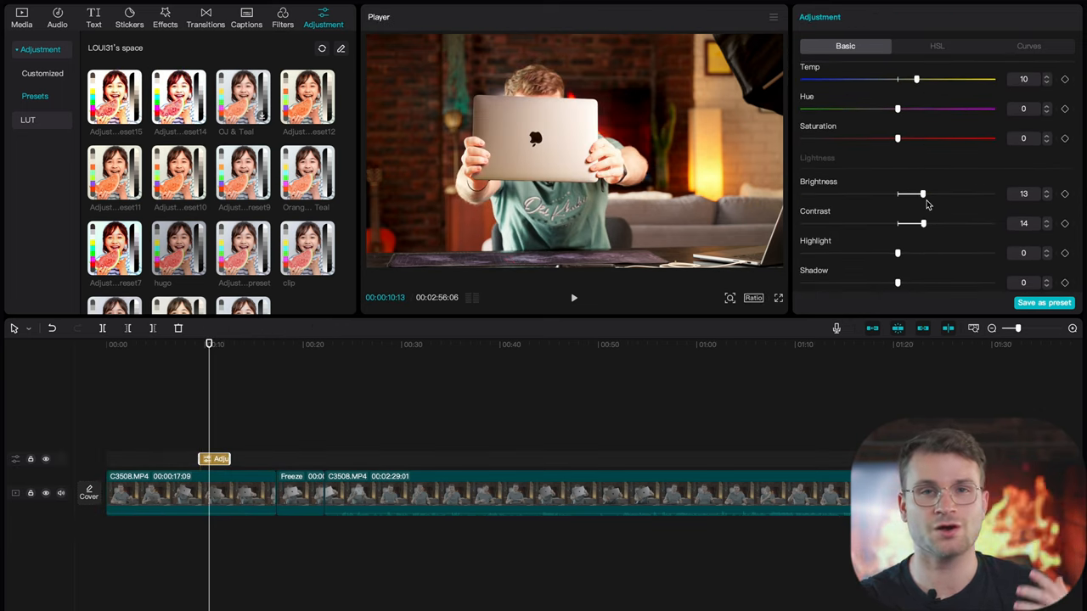
{"action": "left_click", "coordinate": [773, 16]}
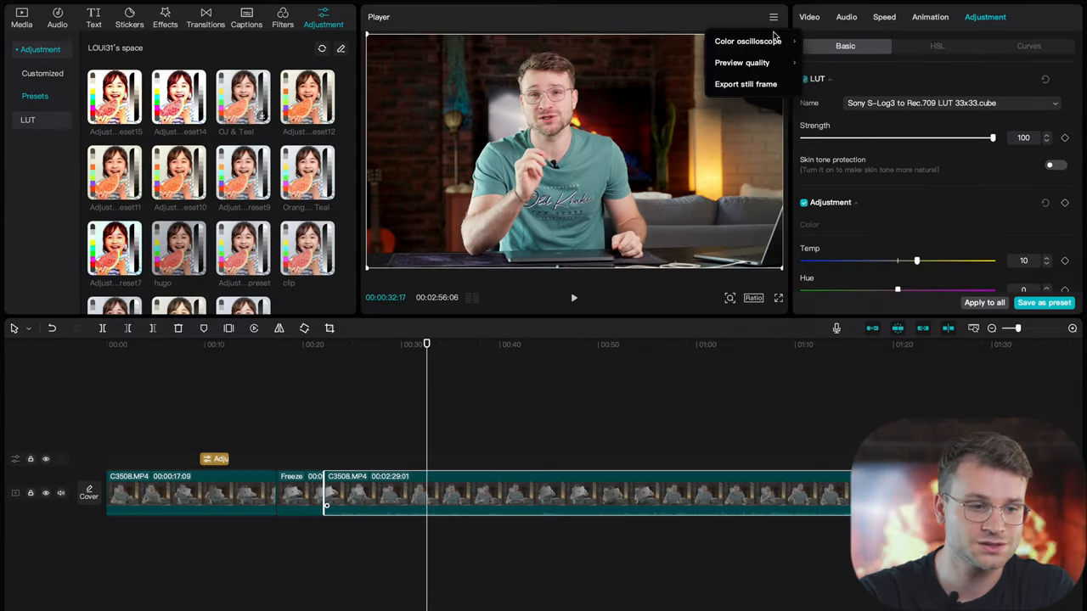
- Turn on Color oscilloscope to display waveform, parade and vectorscope under the preview
{"action": "left_click", "coordinate": [747, 41]}
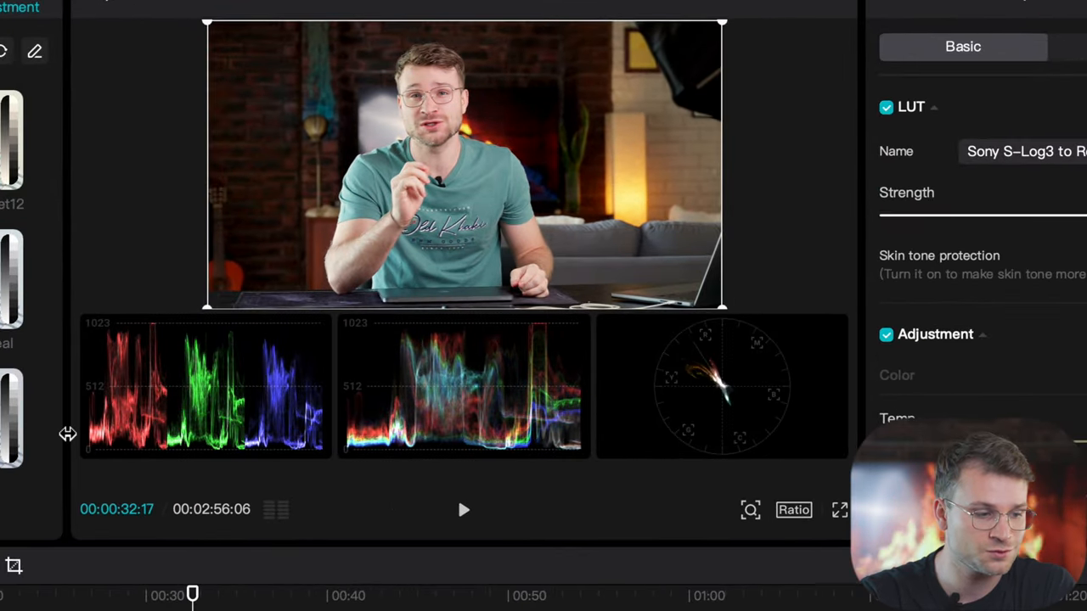
{"action": "mouse_move", "coordinate": [304, 412]}
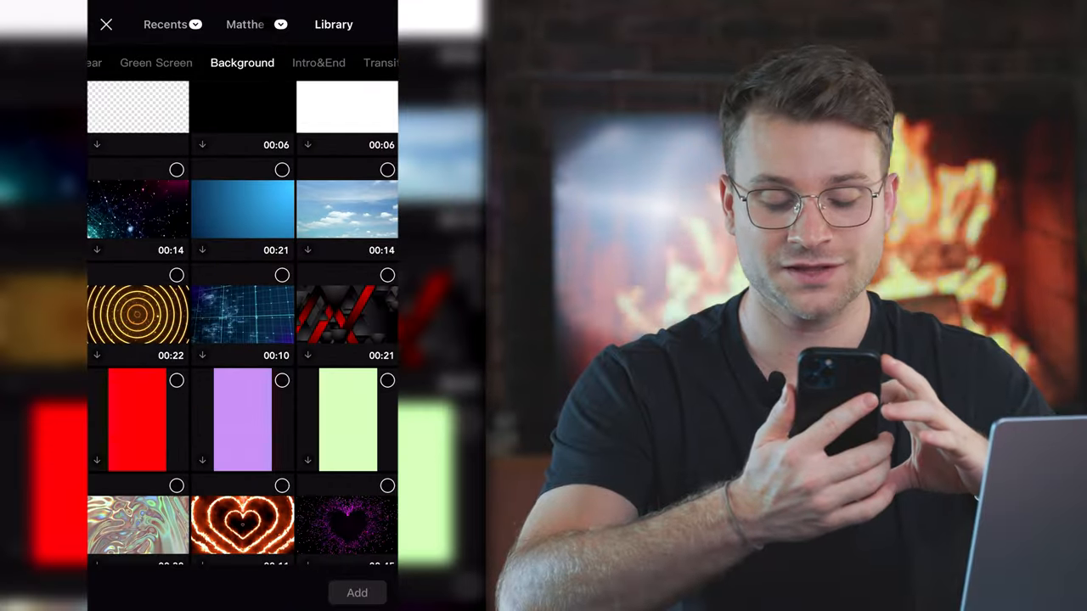
- Scroll the Background stock clips, then browse through the Transitions clips
{"action": "scroll", "scroll_direction": "down", "scroll_amount": 3}
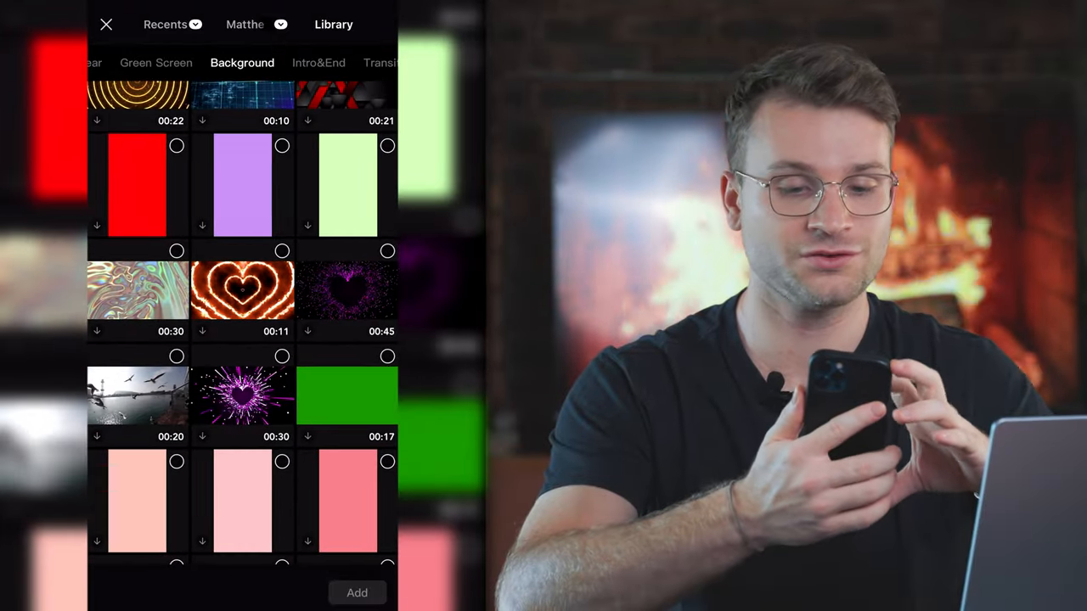
{"action": "left_click", "coordinate": [303, 62]}
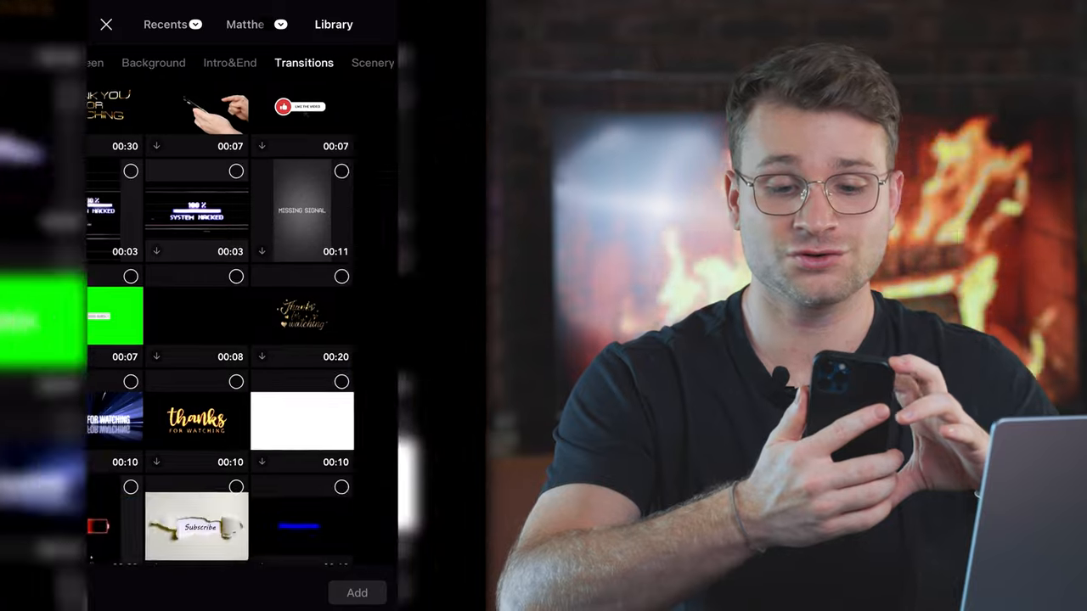
{"action": "scroll", "scroll_direction": "down", "scroll_amount": 3}
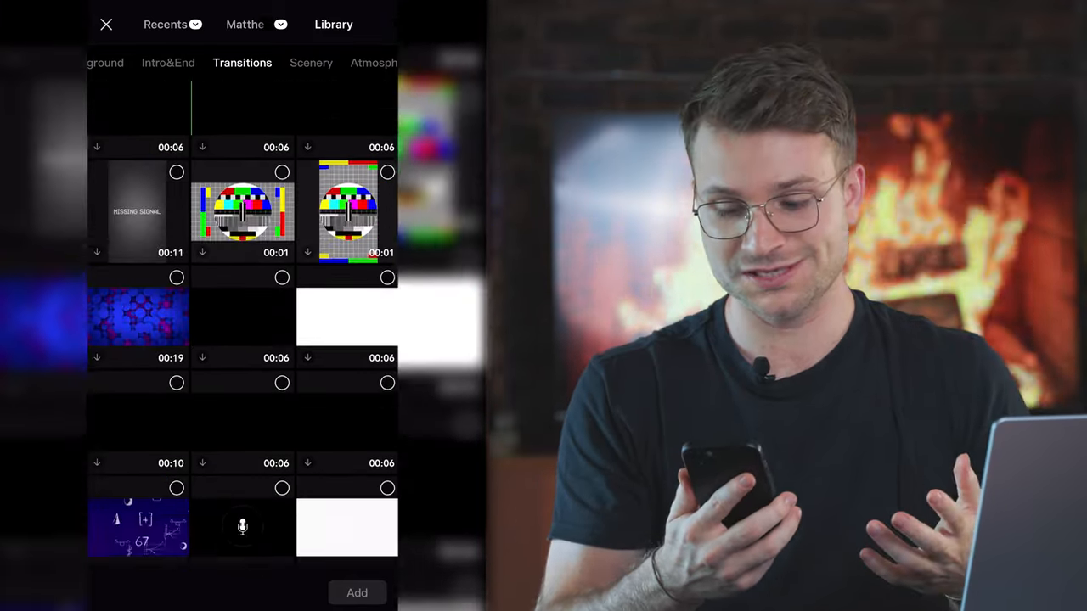
{"action": "scroll", "scroll_direction": "up", "scroll_amount": 3}
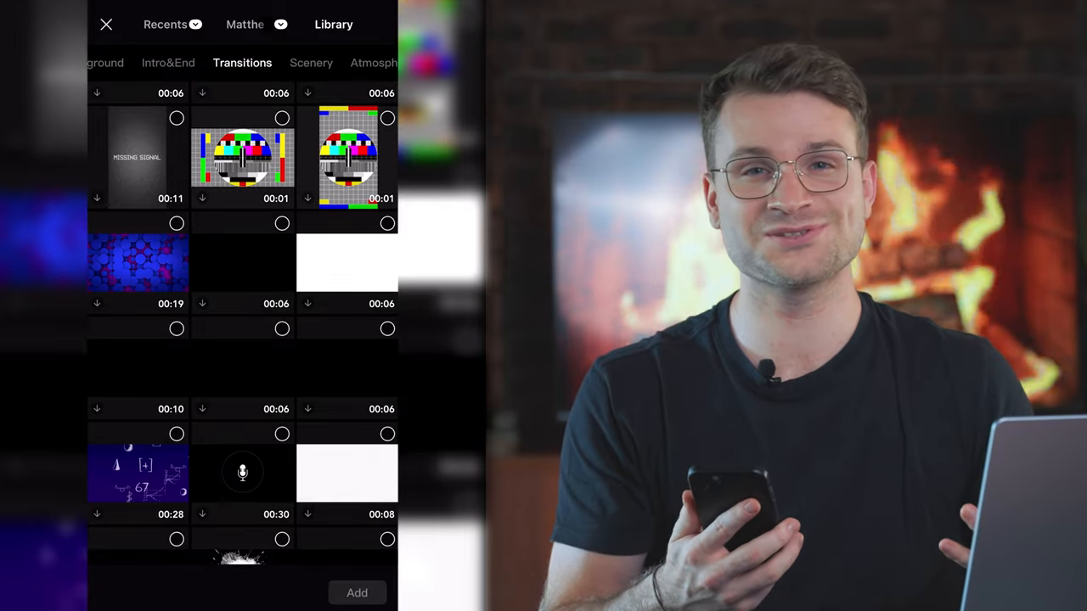
{"action": "scroll", "scroll_direction": "down", "scroll_amount": 3}
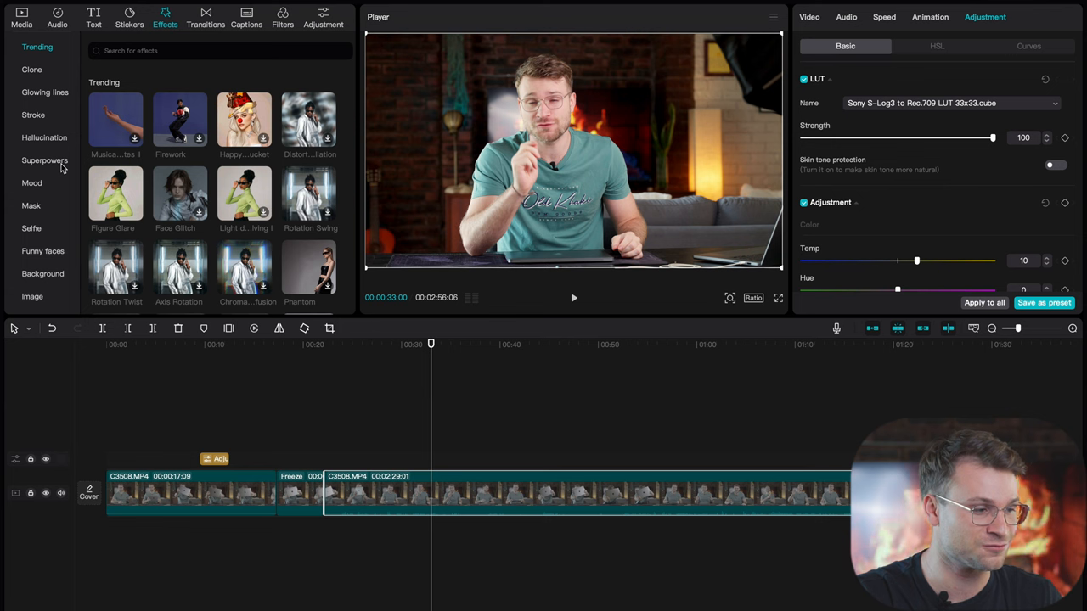
- Apply Big Mouth from Body effects > Funny faces to the second C3508.MP4 clip
{"action": "left_click", "coordinate": [43, 251]}
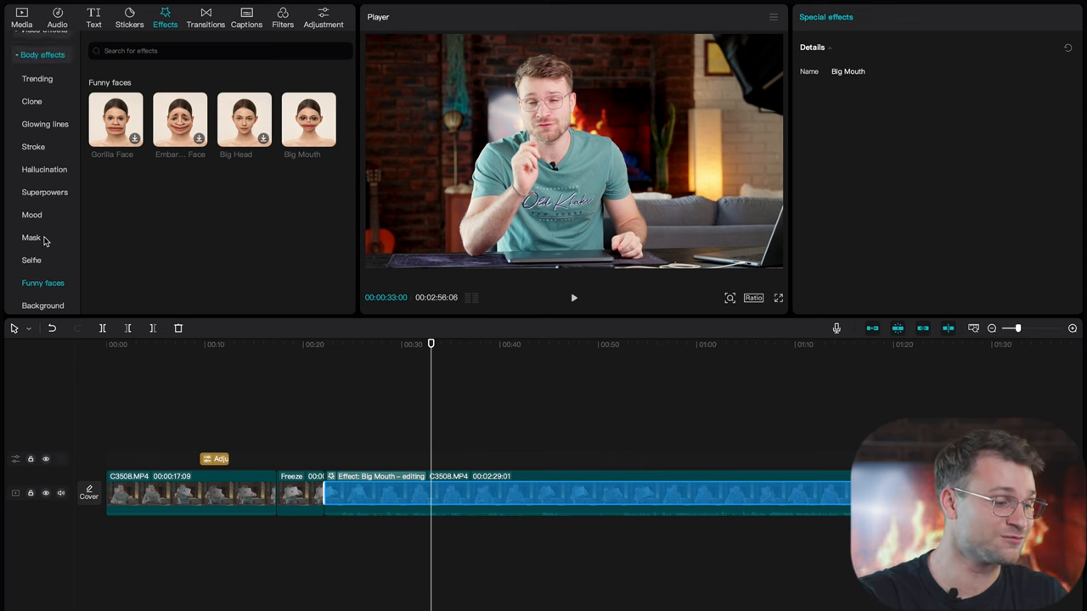
{"action": "scroll", "scroll_direction": "down", "scroll_amount": 3}
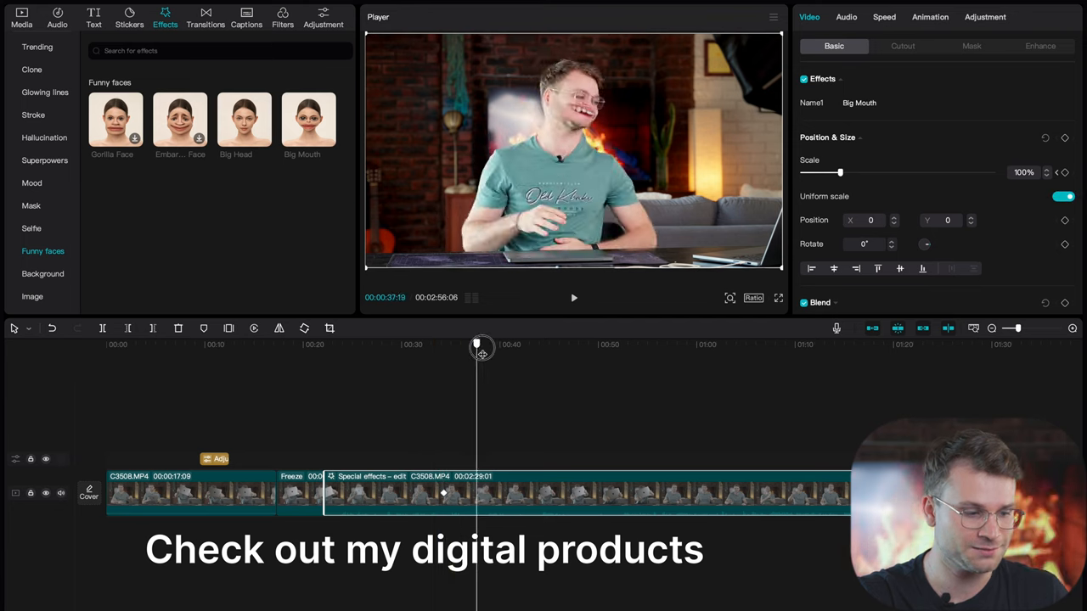
- Move the playhead later and raise the clip's Scale to about 115%
{"action": "left_click_drag", "start_coordinate": [477, 346], "coordinate": [508, 347]}
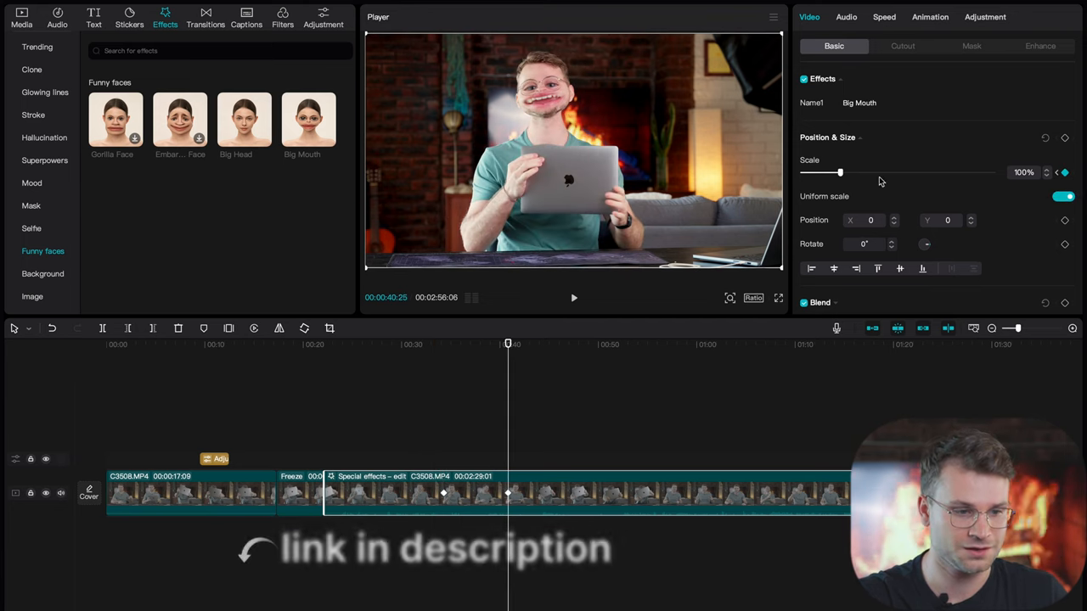
{"action": "left_click_drag", "start_coordinate": [840, 173], "coordinate": [846, 172]}
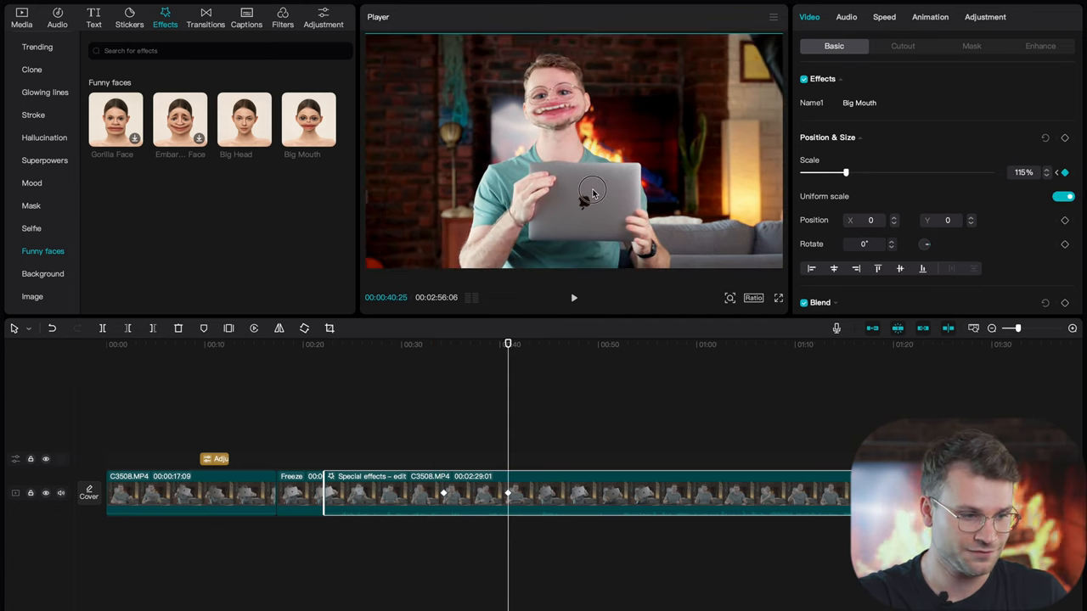
{"action": "left_click", "coordinate": [574, 298]}
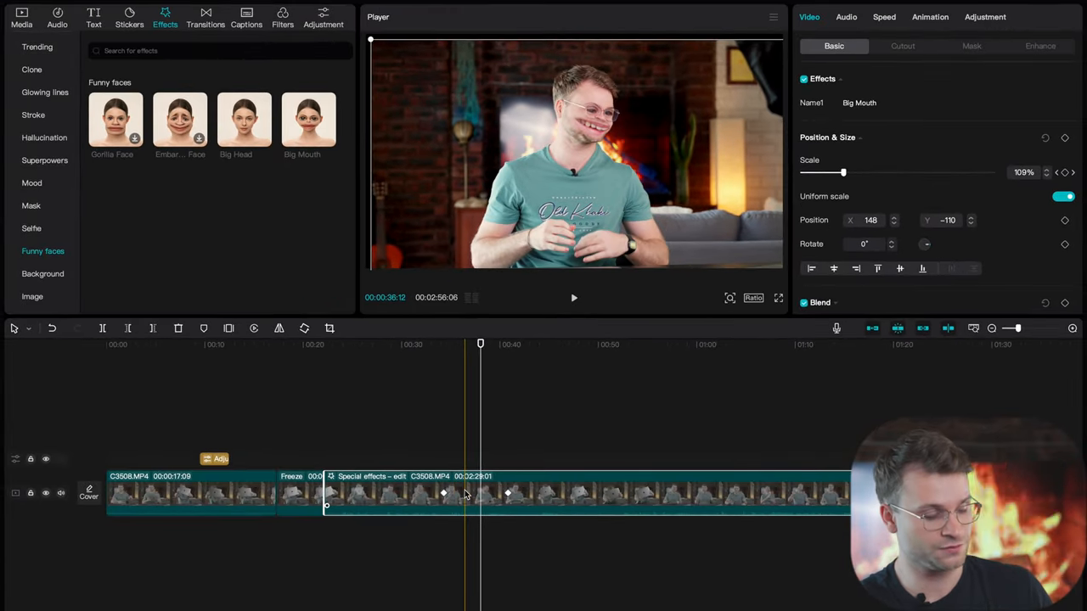
- Show the Big Mouth clip's keyframe animation graph and curve the Scale easing
{"action": "right_click", "coordinate": [444, 493]}
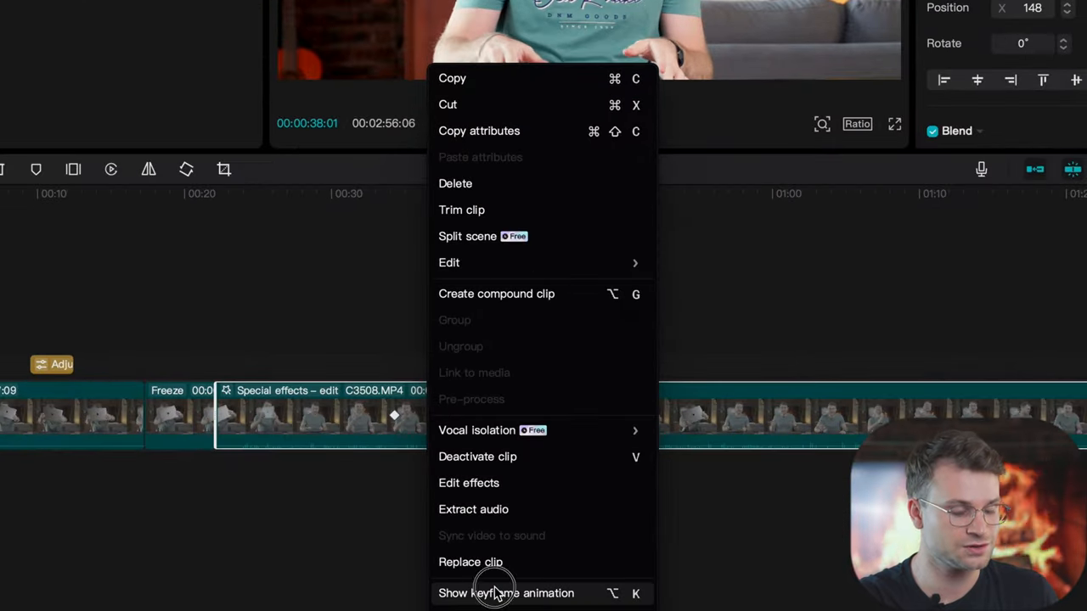
{"action": "left_click", "coordinate": [506, 593]}
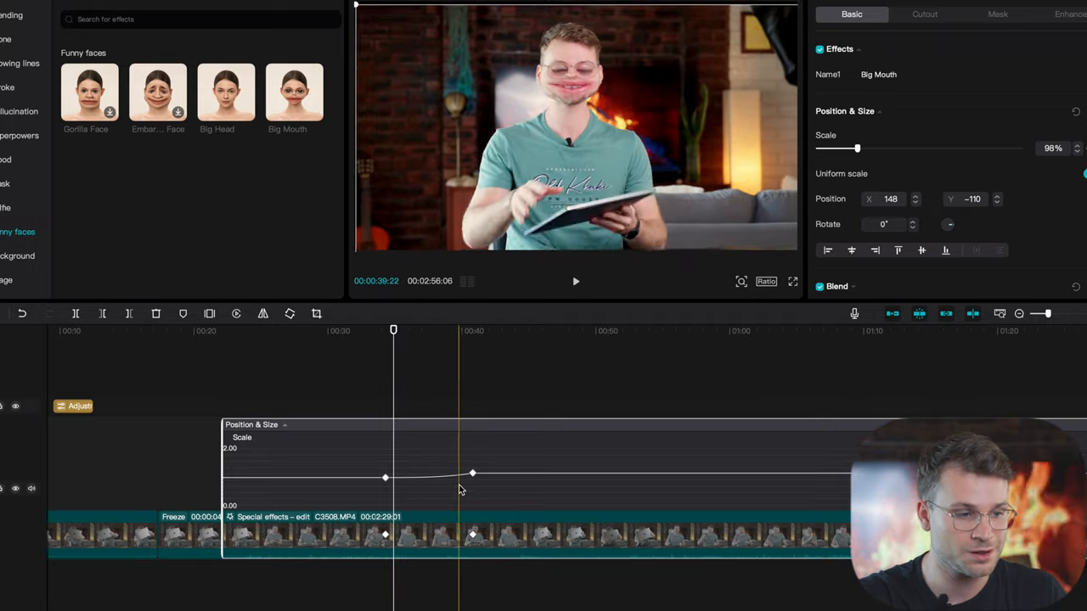
{"action": "left_click", "coordinate": [576, 281]}
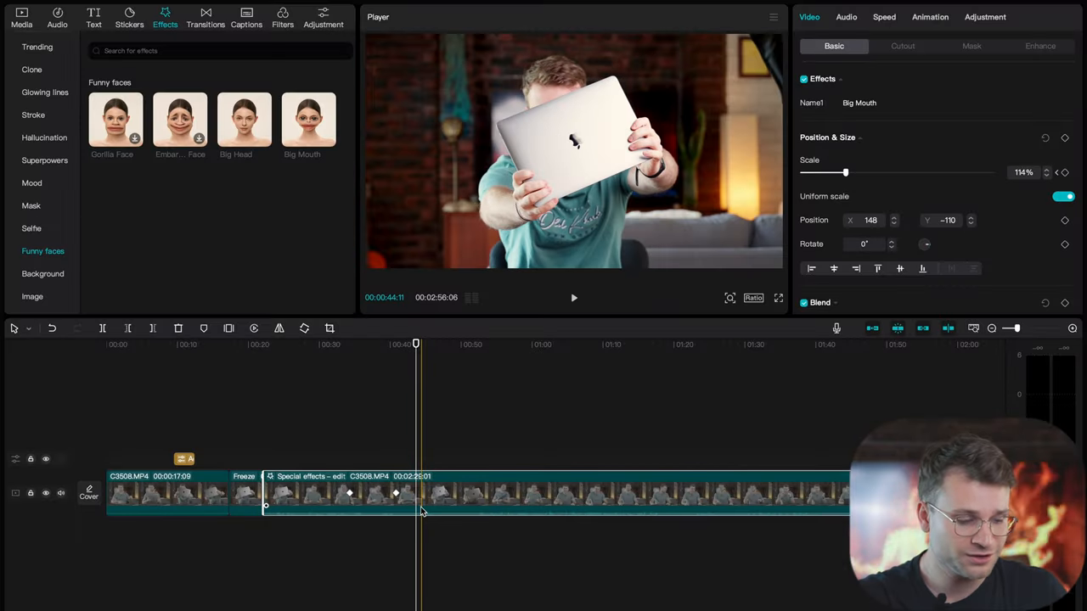
{"action": "left_click", "coordinate": [560, 492]}
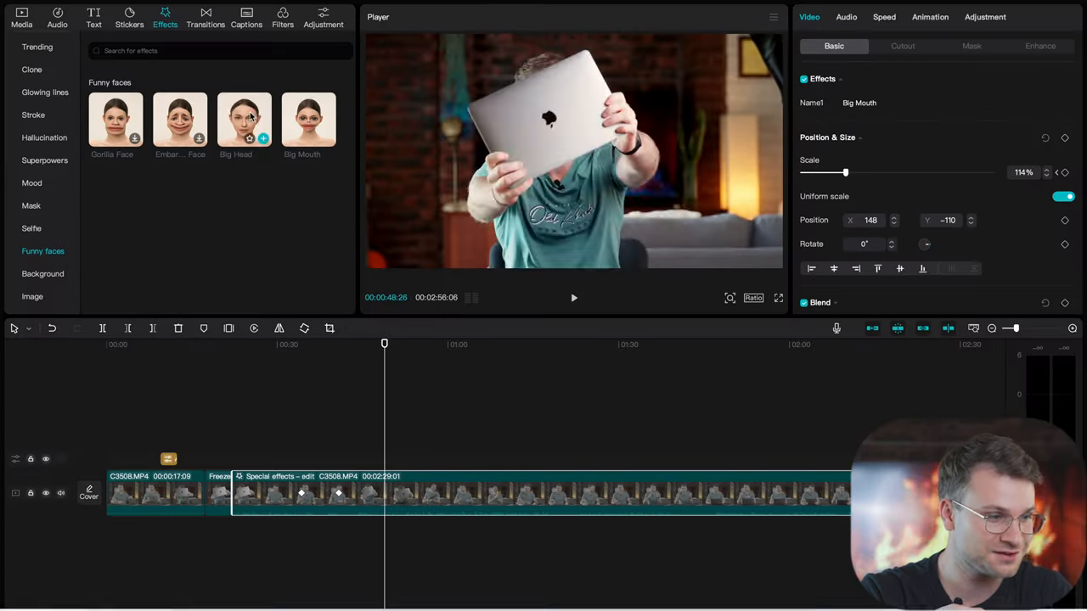
- Generate English auto captions and apply the Fade In caption animation to them
{"action": "left_click", "coordinate": [247, 15]}
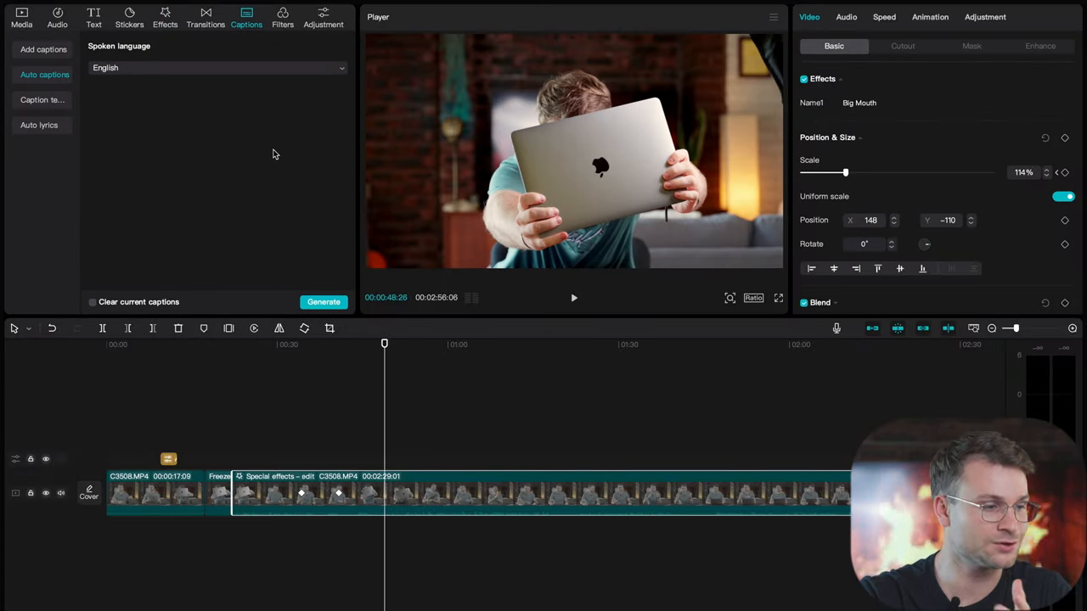
{"action": "left_click", "coordinate": [324, 302]}
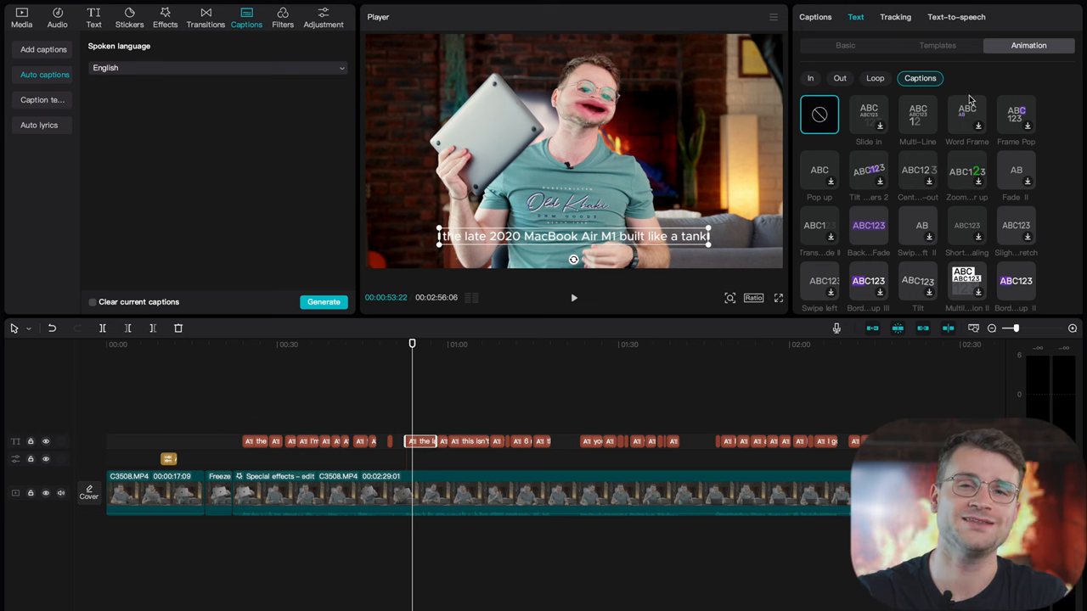
{"action": "mouse_move", "coordinate": [992, 83]}
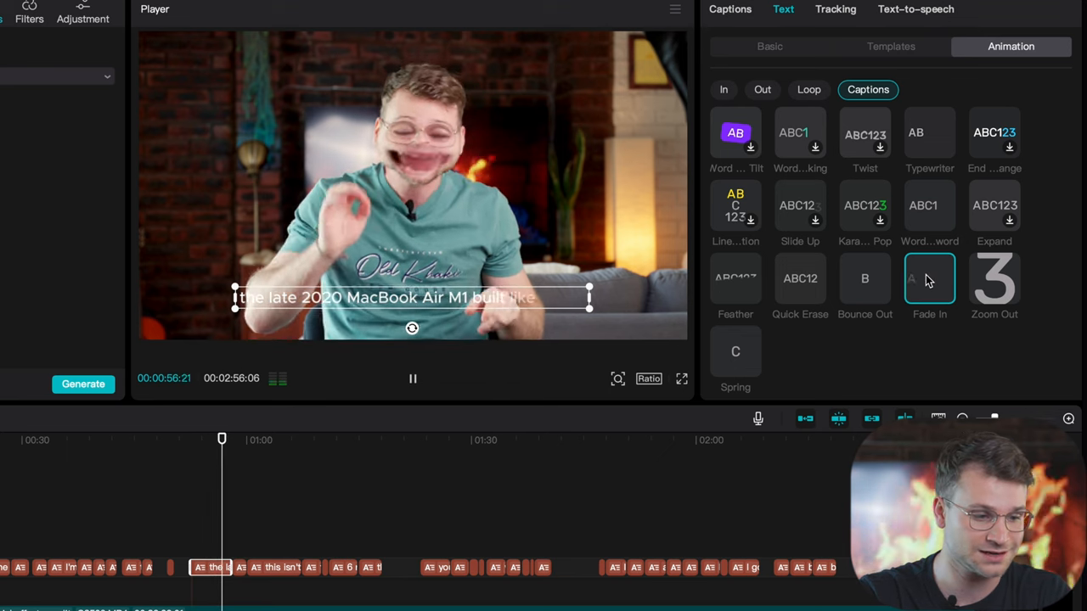
{"action": "left_click", "coordinate": [413, 379]}
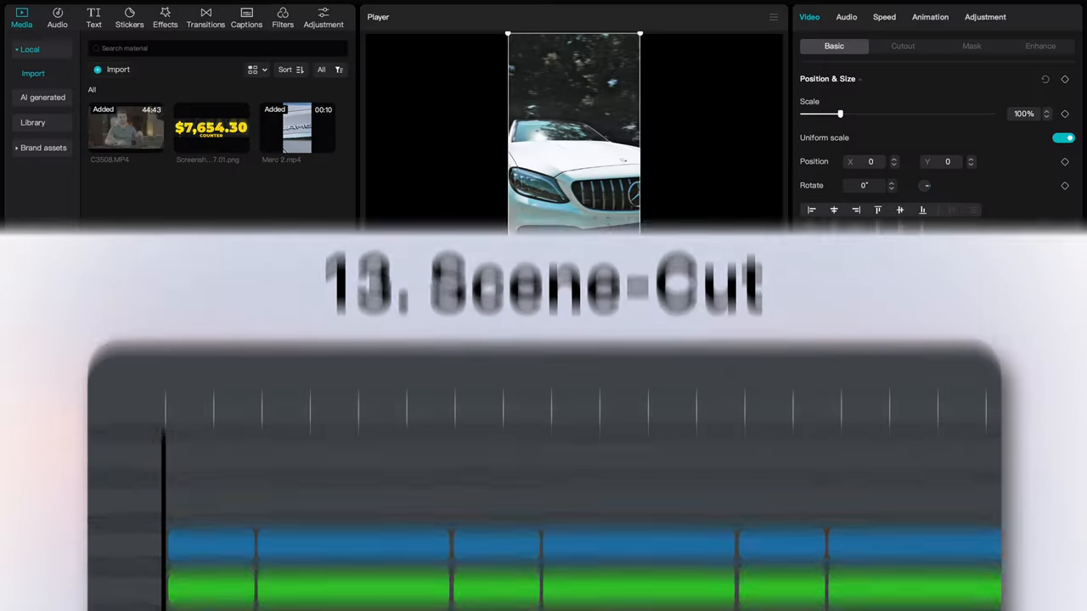
- Split the Merc 2.mp4 clip into short scene segments with Split scene
{"action": "right_click", "coordinate": [671, 492]}
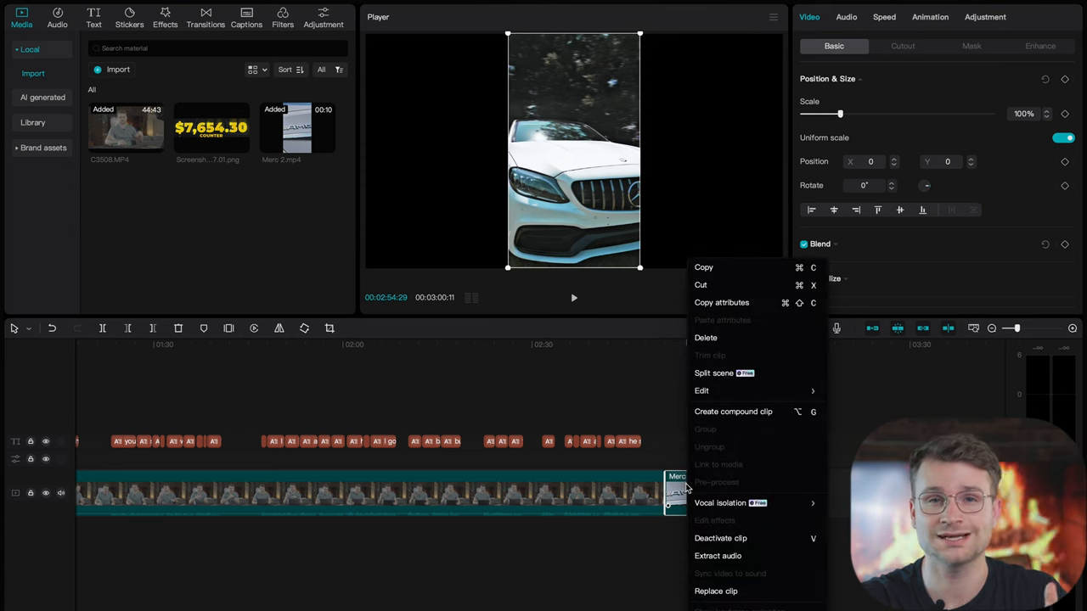
{"action": "left_click", "coordinate": [713, 372]}
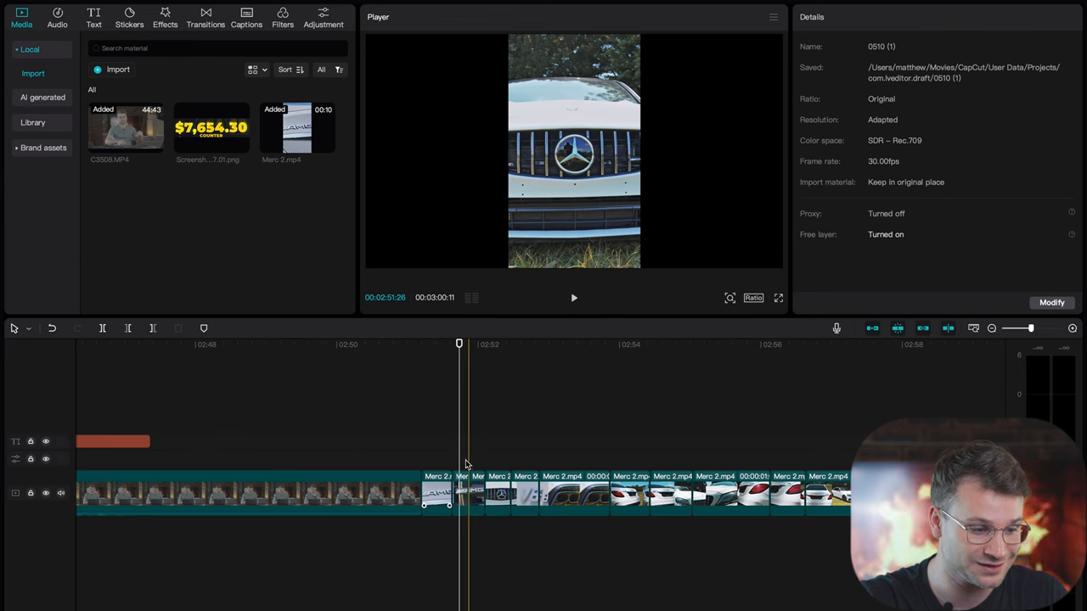
{"action": "left_click", "coordinate": [573, 297]}
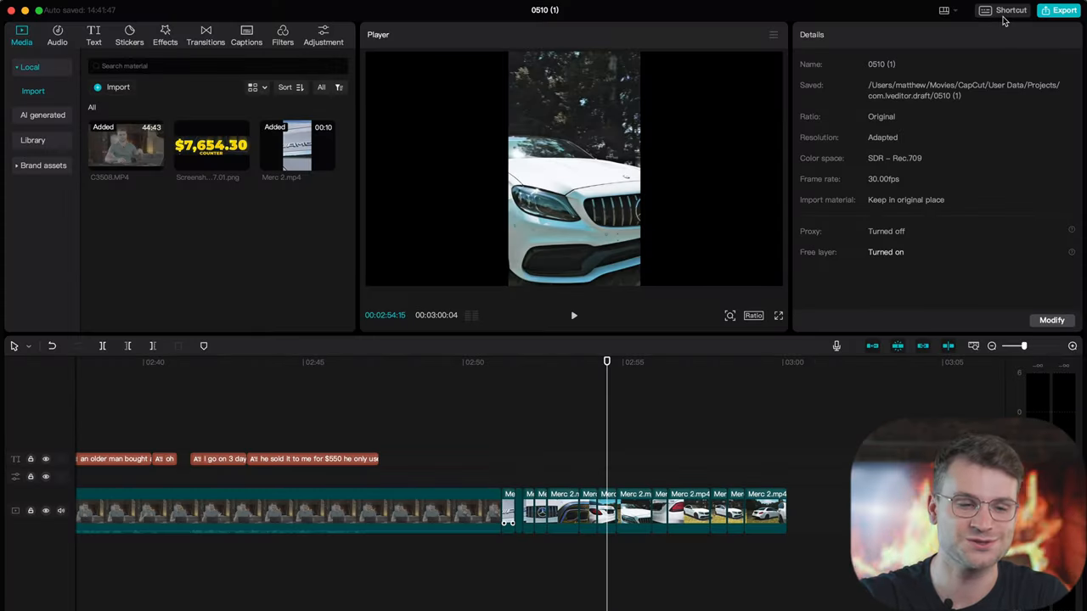
- Browse the shortcut list, then view the Player play, full-screen and zoom shortcuts
{"action": "left_click", "coordinate": [1011, 9]}
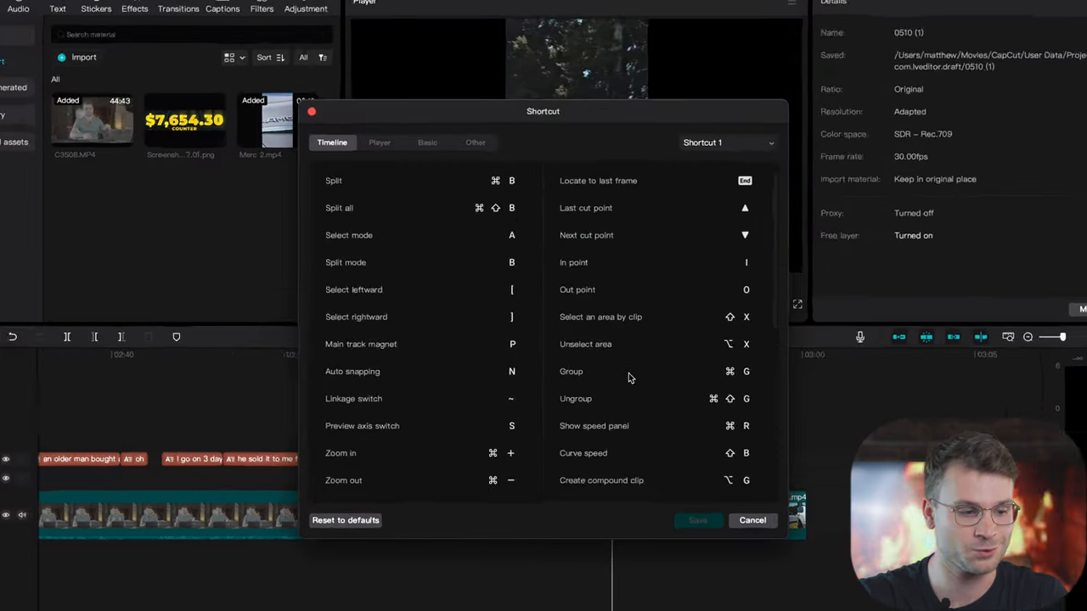
{"action": "scroll", "scroll_direction": "down", "scroll_amount": 3}
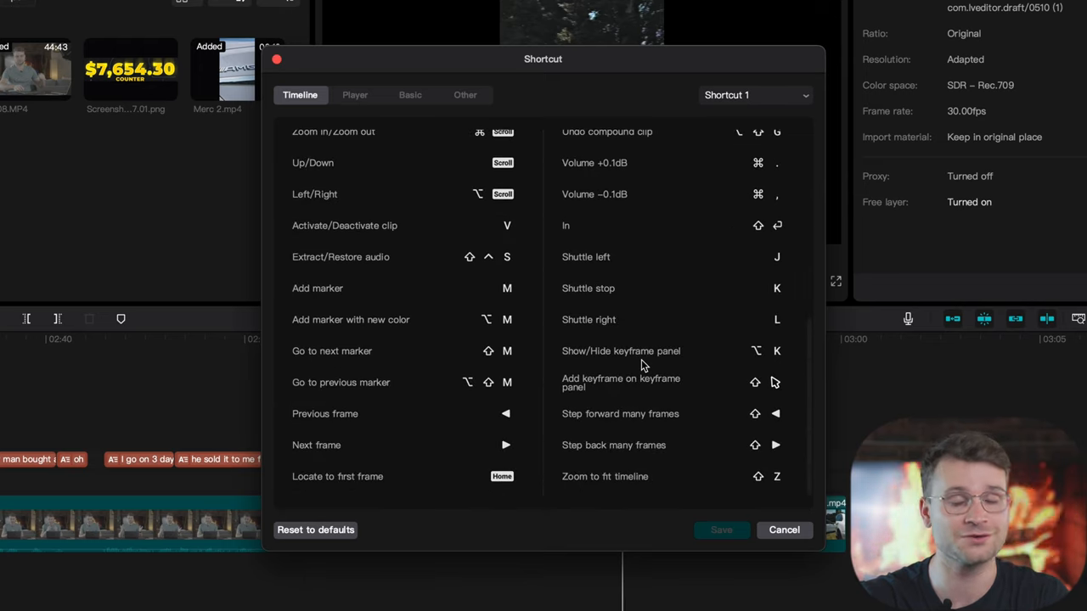
{"action": "left_click", "coordinate": [355, 94]}
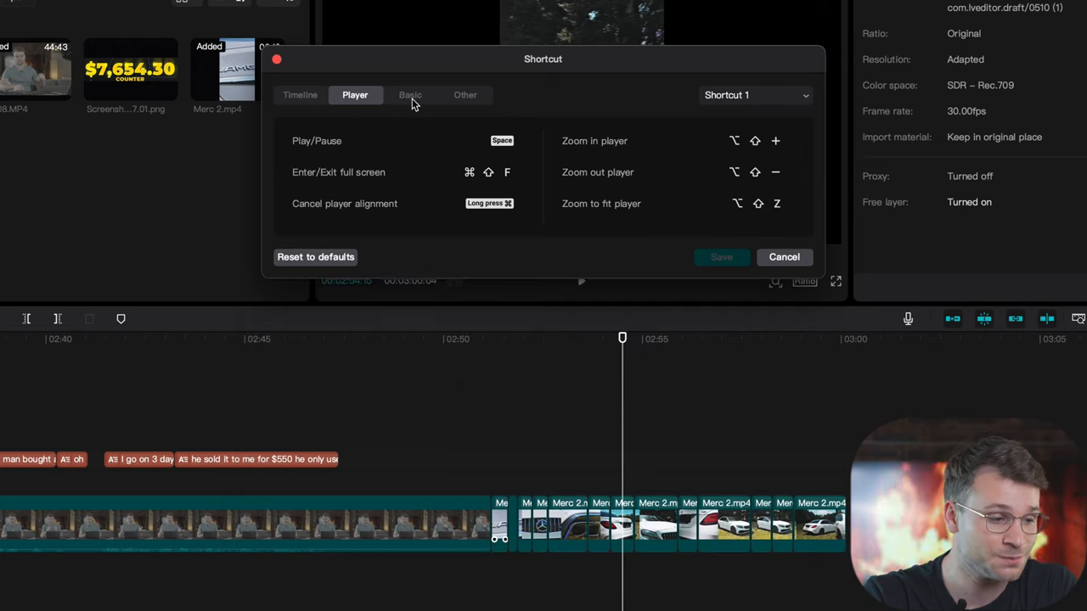